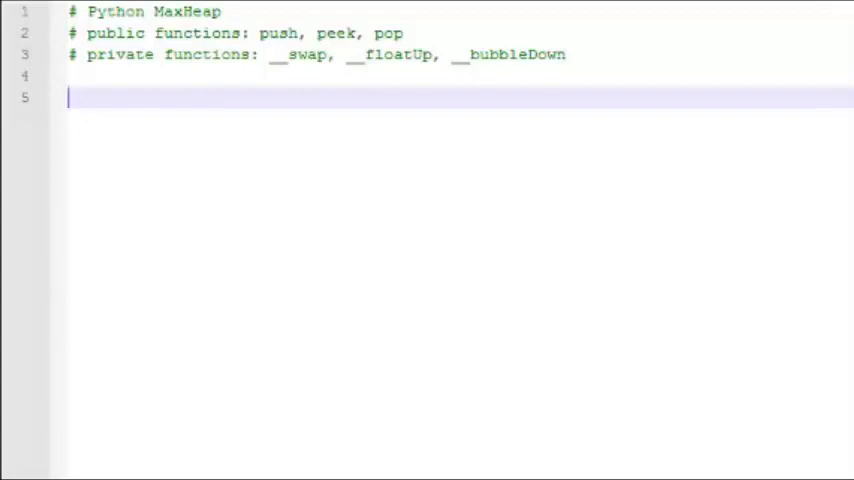
Write the class MaxHeap header and __init__ floating up each appended item via __floatUp(len(self.heap) - 1)
{"action": "type", "text": "class"}
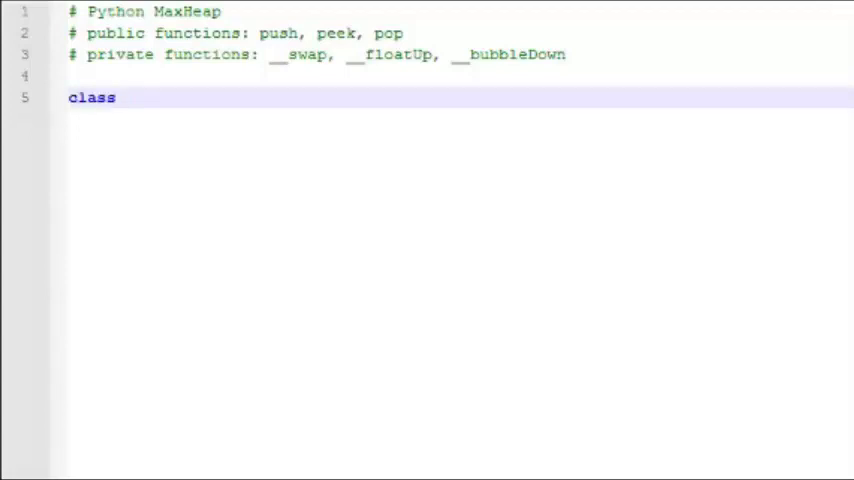
{"action": "type", "text": "MaxHeap:"}
{"action": "type", "text": "s"}
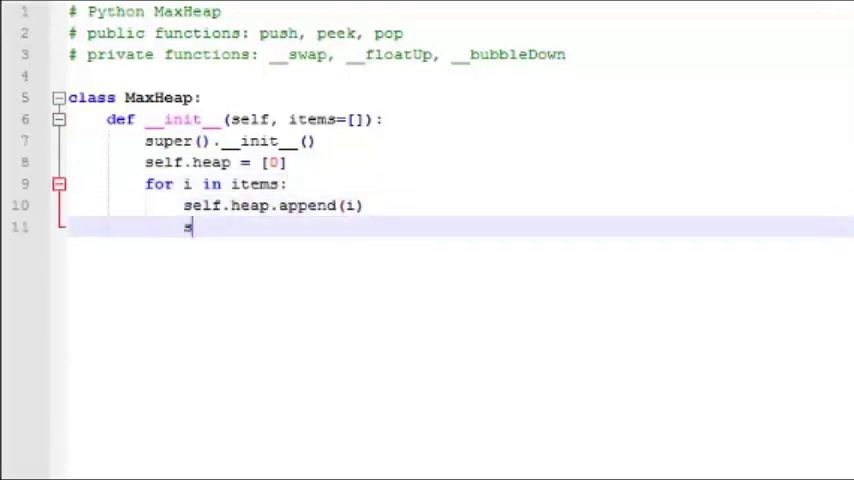
{"action": "type", "text": "elf.__floatUp(len(self.heap) - 1)"}
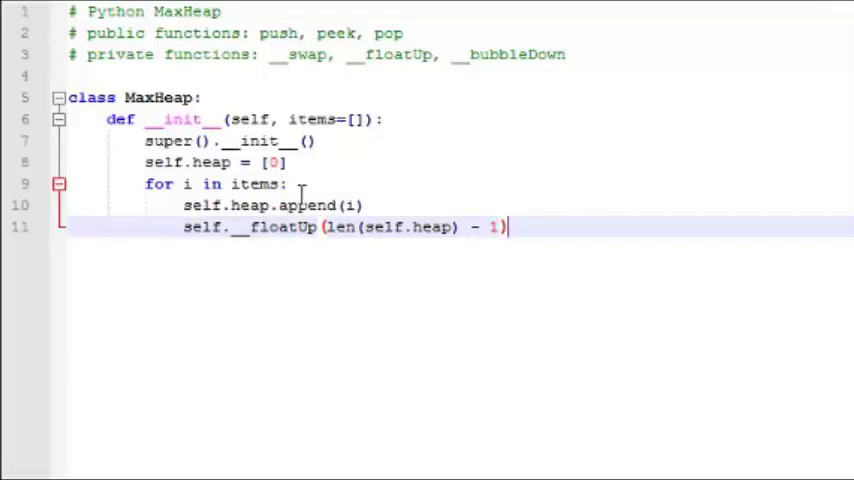
{"action": "mouse_move", "coordinate": [262, 227]}
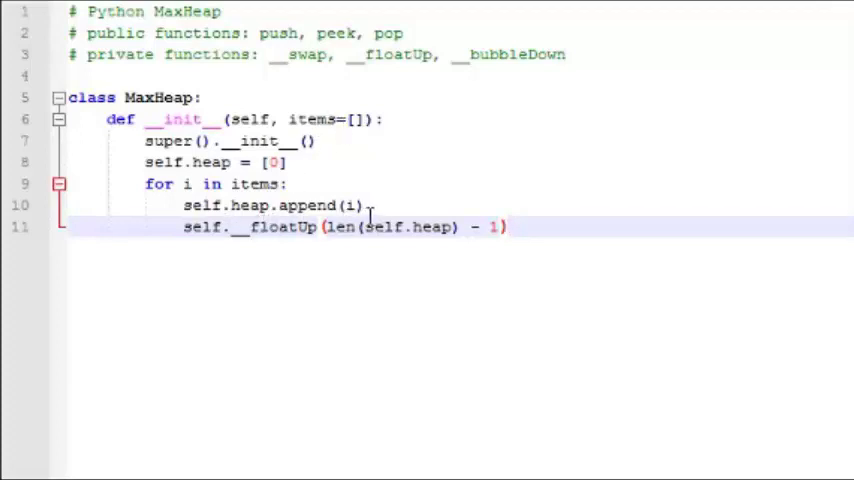
{"action": "mouse_move", "coordinate": [378, 240]}
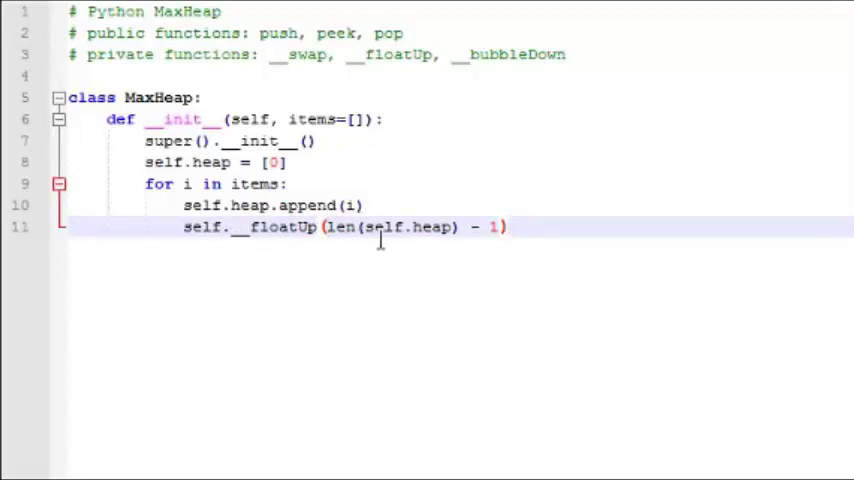
{"action": "type", "text": "def push(self, data):"}
{"action": "type", "text": "self.__floatUp(len(self.heap) - 1)"}
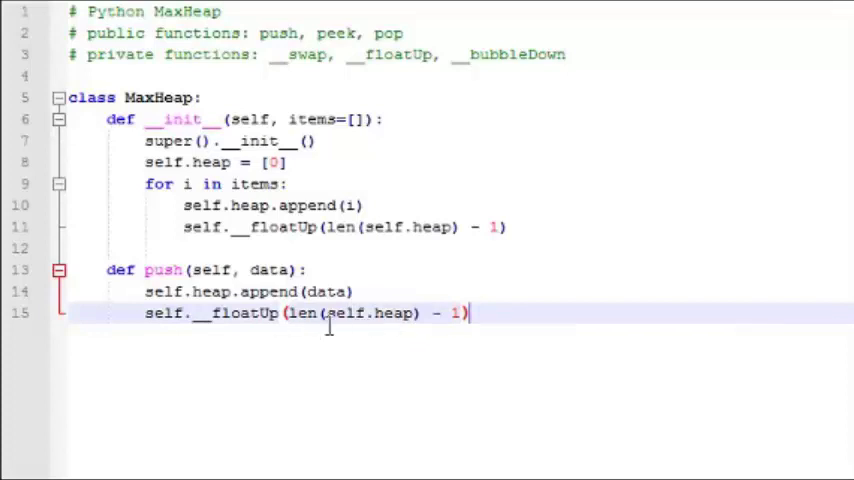
Write def peek(self) returning self.heap[1] if present, else False
{"action": "key", "text": "Enter"}
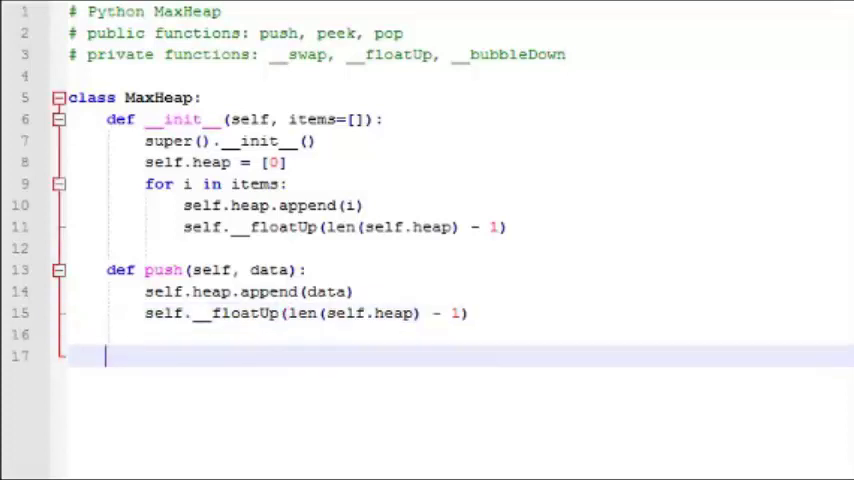
{"action": "type", "text": "def peek(self):"}
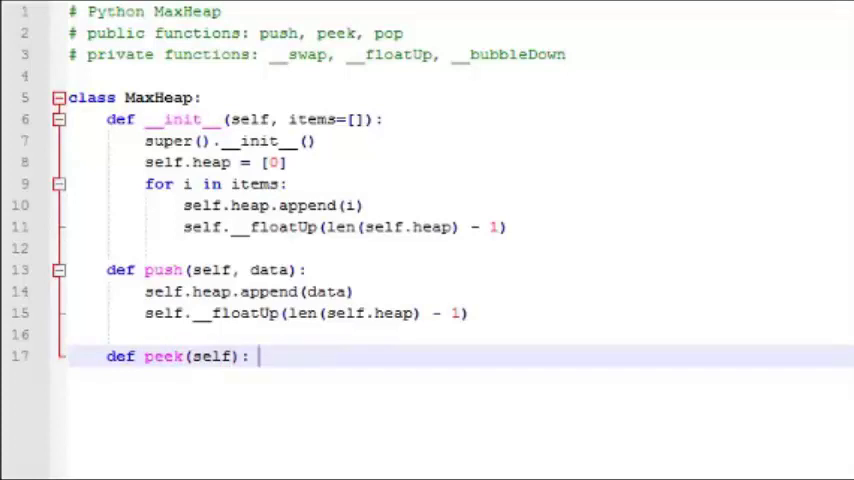
{"action": "type", "text": "if self.heap[1]:"}
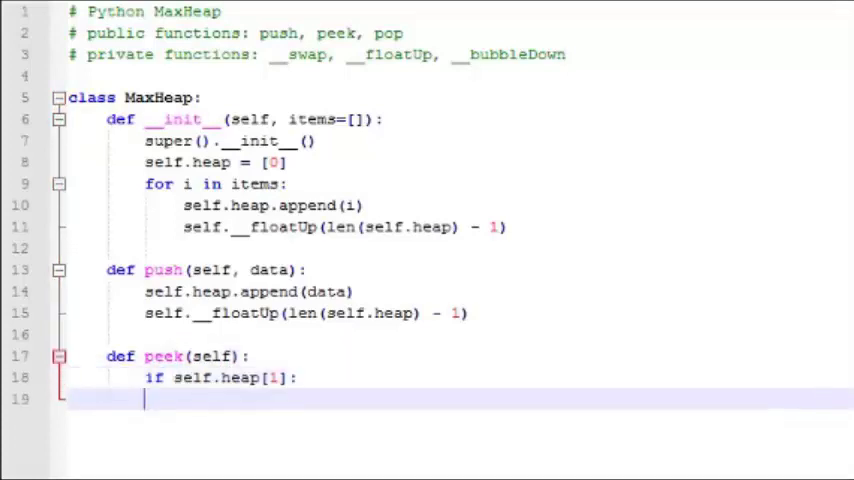
{"action": "type", "text": "return self.heap[1]"}
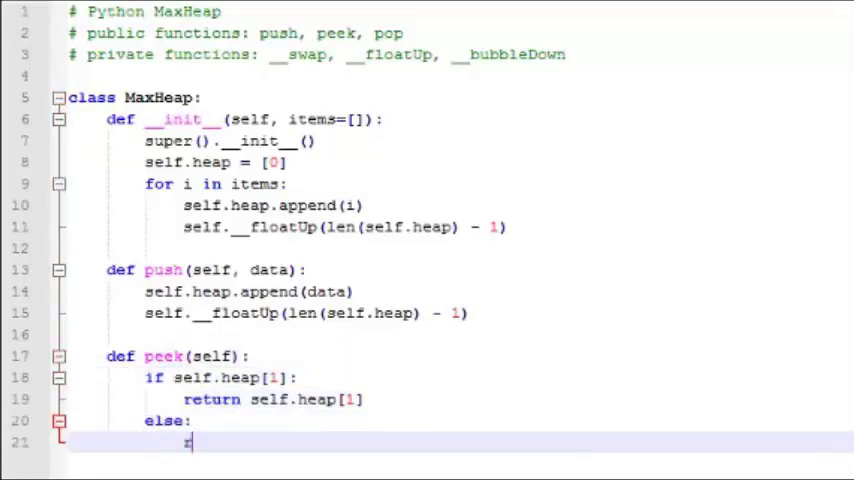
{"action": "type", "text": "return False"}
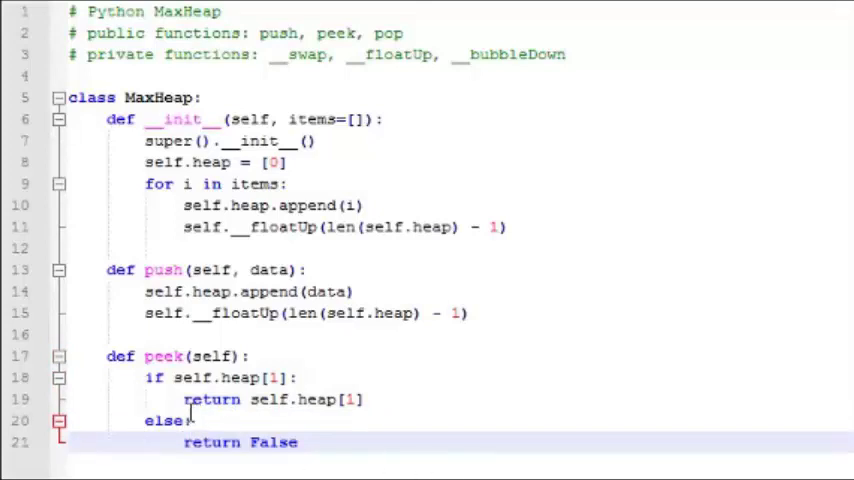
{"action": "mouse_move", "coordinate": [297, 410]}
{"action": "type", "text": "def pop(self):"}
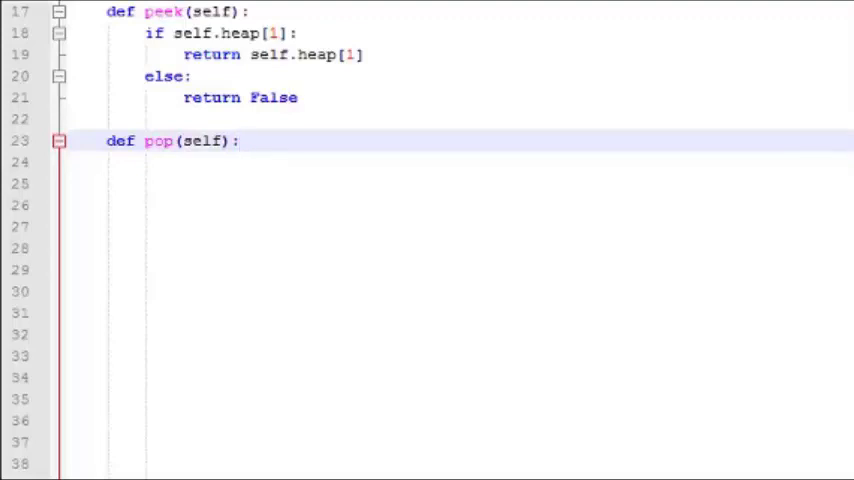
Write pop: if len(self.heap) > 2 swap 1 with the last entry, then return max
{"action": "type", "text": "if len(self.heap) > 2"}
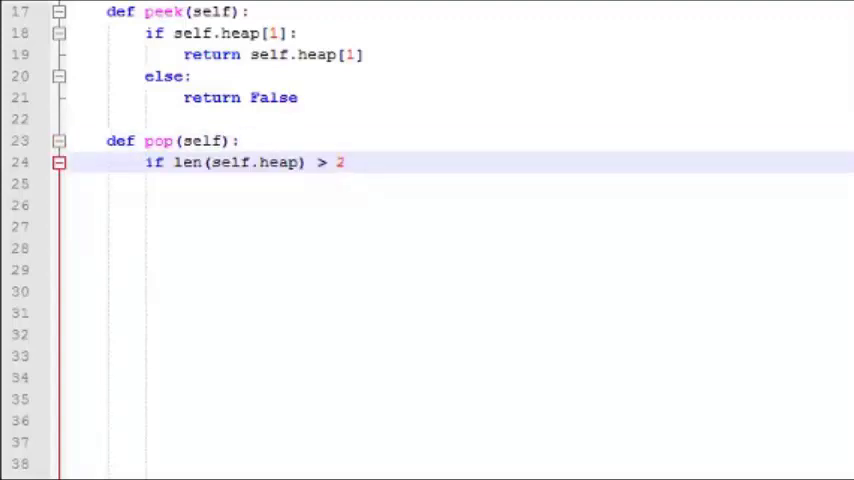
{"action": "type", "text": "self.__swap(1, len(self.heap) - 1)"}
{"action": "left_click", "coordinate": [457, 227]}
{"action": "type", "text": "self.__bubbleDown(1)"}
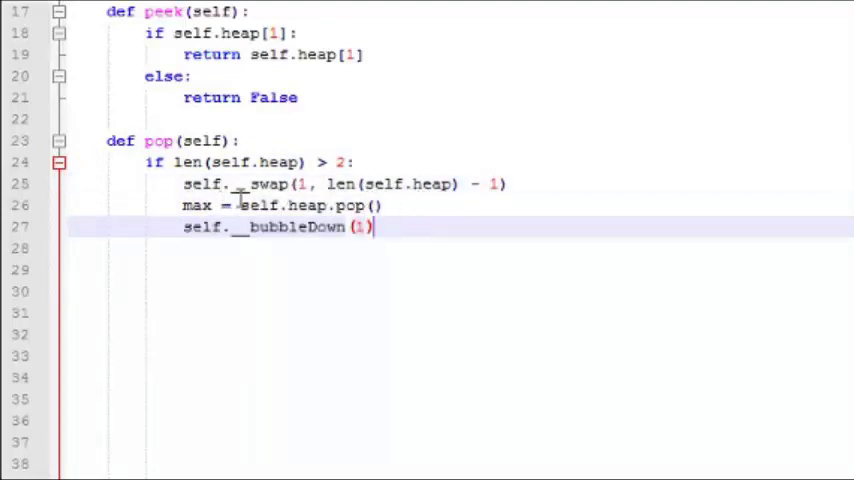
{"action": "mouse_move", "coordinate": [420, 198]}
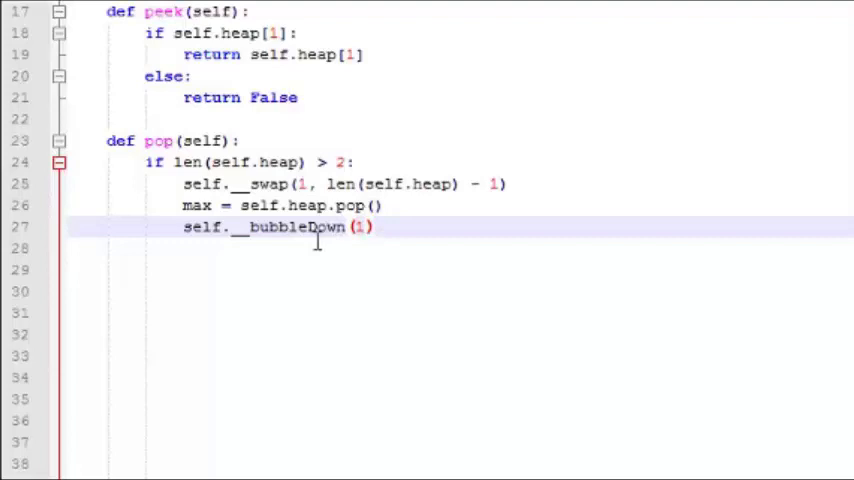
{"action": "mouse_move", "coordinate": [430, 240]}
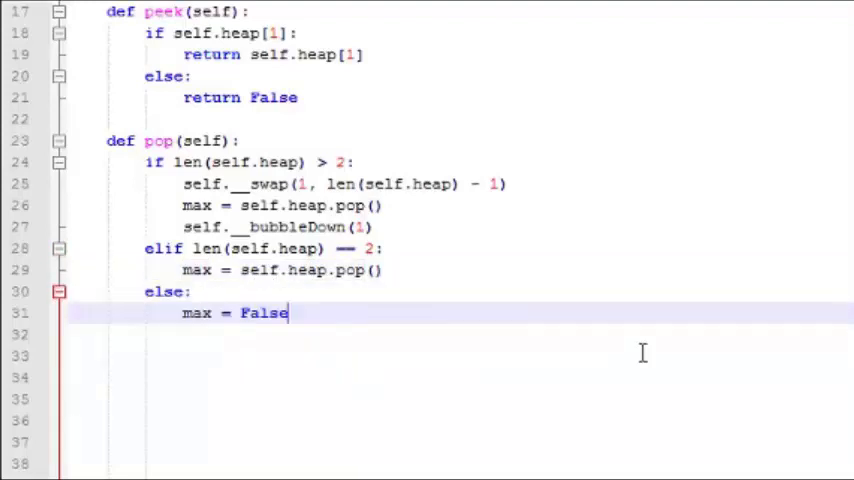
{"action": "type", "text": "return max"}
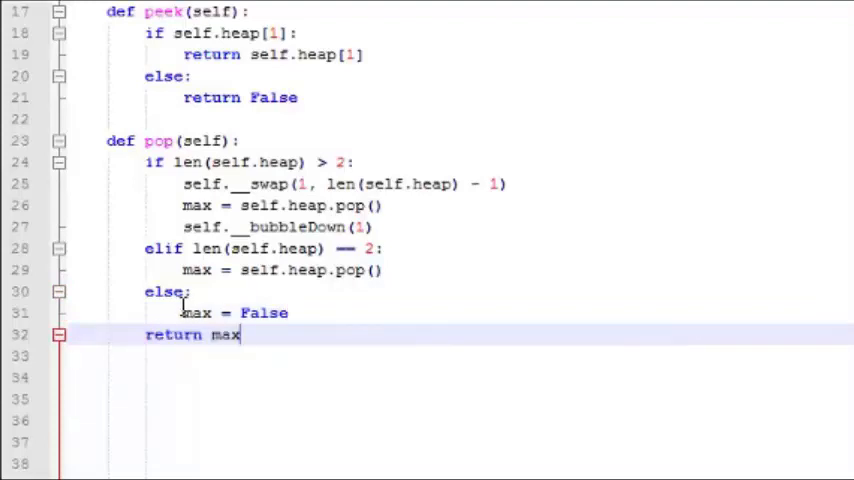
{"action": "mouse_move", "coordinate": [250, 335]}
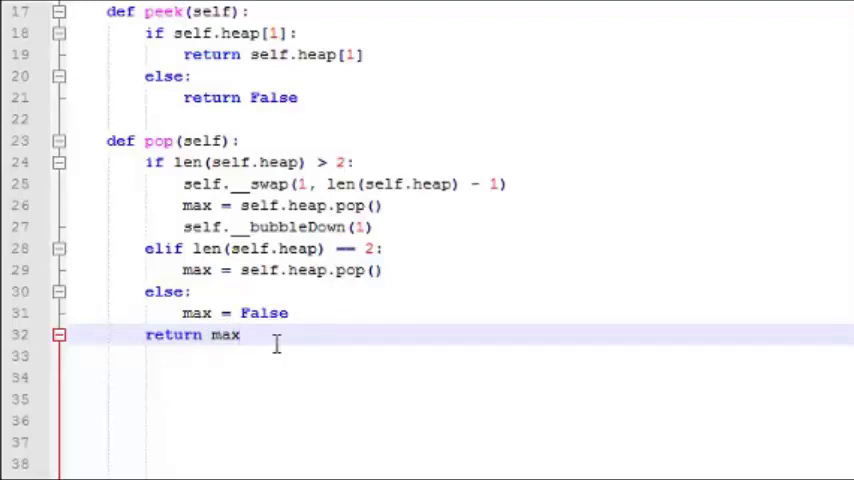
{"action": "scroll", "scroll_direction": "up", "scroll_amount": 3}
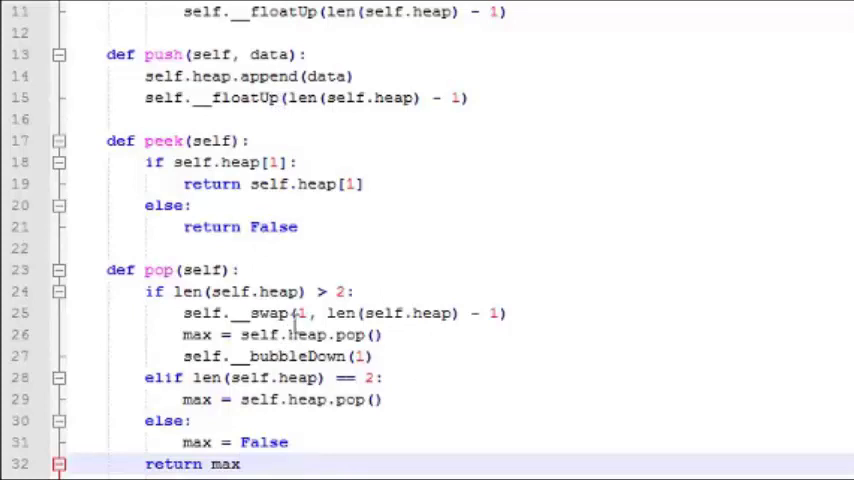
{"action": "mouse_move", "coordinate": [313, 356]}
{"action": "type", "text": "self.heap[i], self.heap[j] = self.heap[j], self.heap[i"}
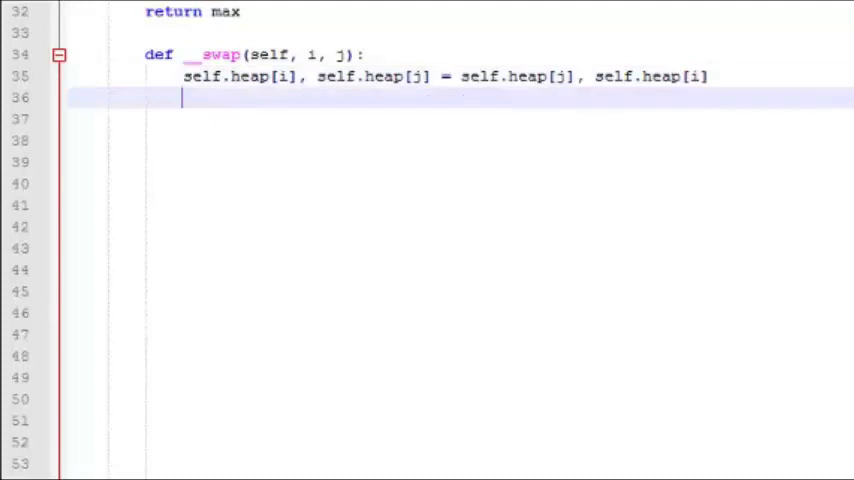
Begin the def __floatUp(self, index): method header below __swap
{"action": "type", "text": "def __floatUp(self, index):"}
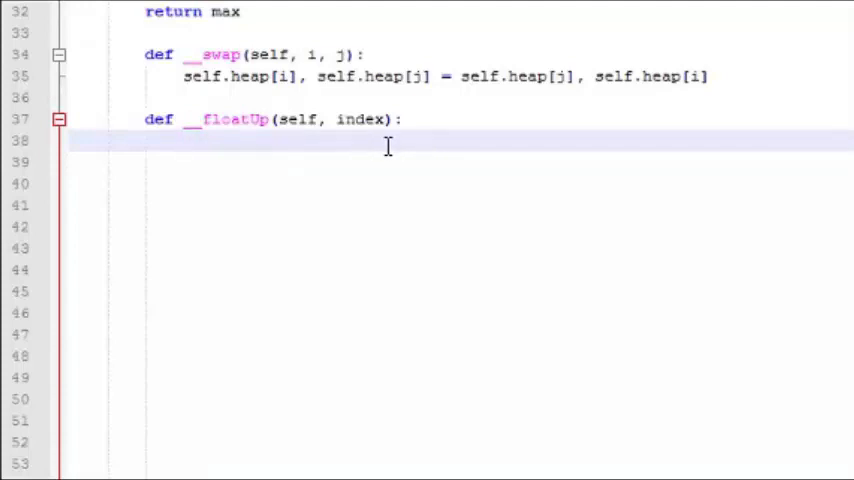
{"action": "mouse_move", "coordinate": [349, 157]}
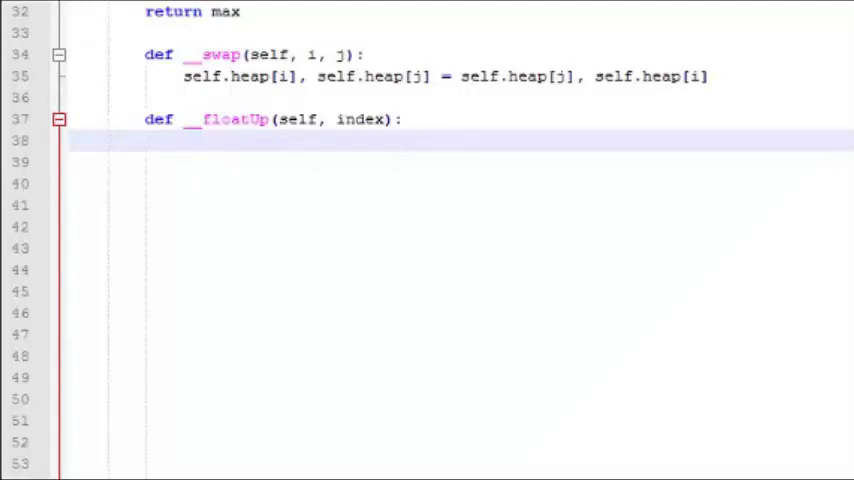
Write the floatUp body computing parent = index//2 with its if branch for swapping upward
{"action": "type", "text": "parent = index//2"}
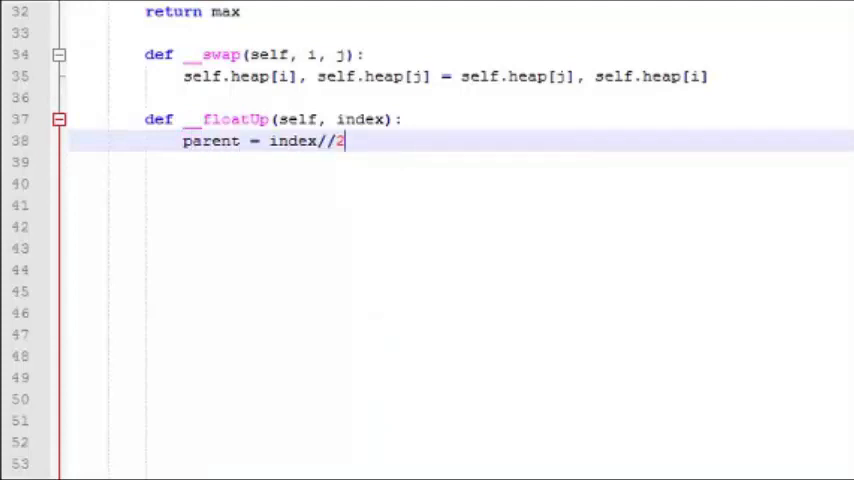
{"action": "type", "text": "if index <= 1:"}
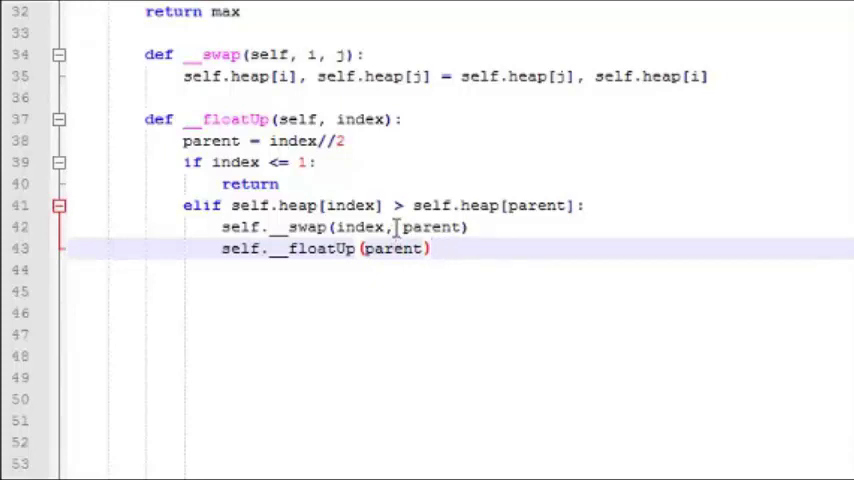
{"action": "mouse_move", "coordinate": [313, 263]}
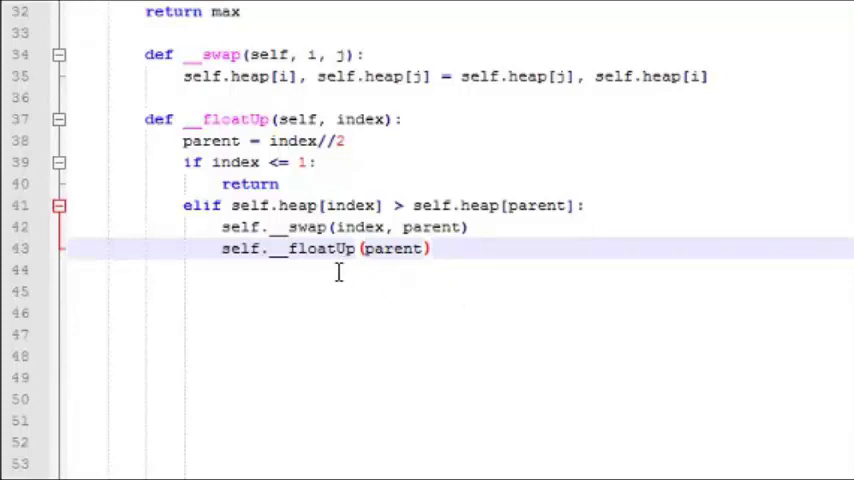
{"action": "type", "text": "def __bubbleDown(self, index):"}
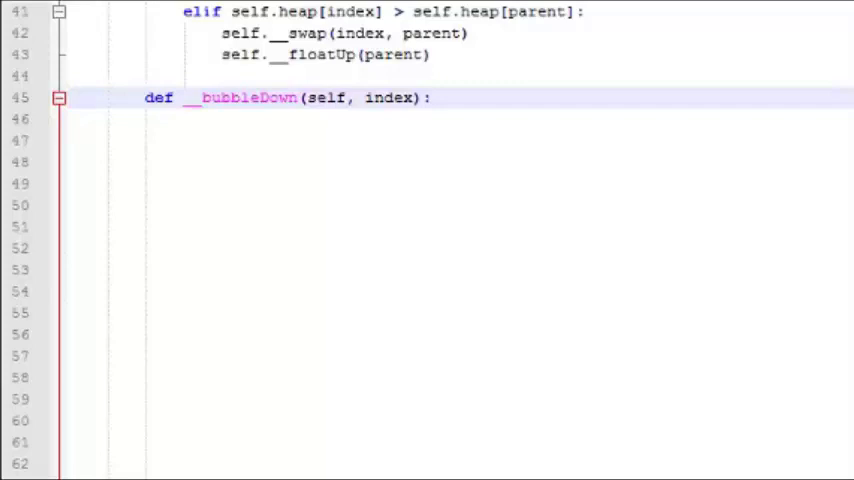
Write bubbleDown with left = index * 2, right = index * 2 + 1, largest comparisons and self.__swap(index, largest)
{"action": "type", "text": "left = index * 2"}
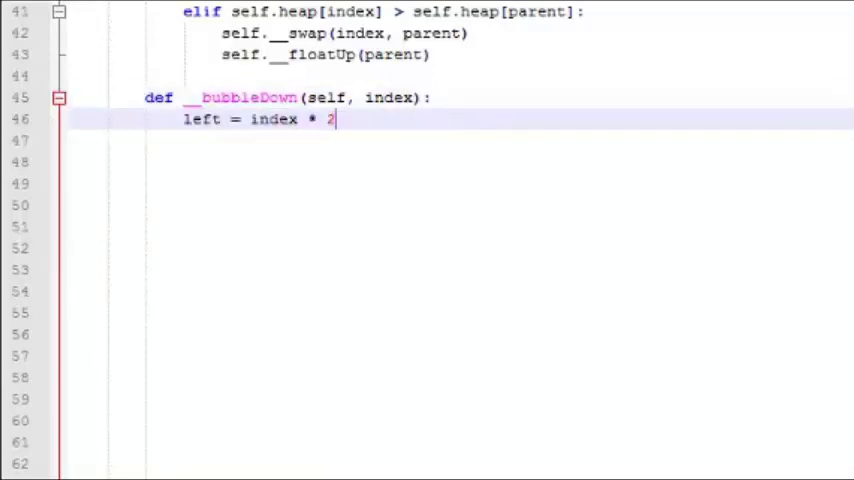
{"action": "type", "text": "right = index * 2 + 1"}
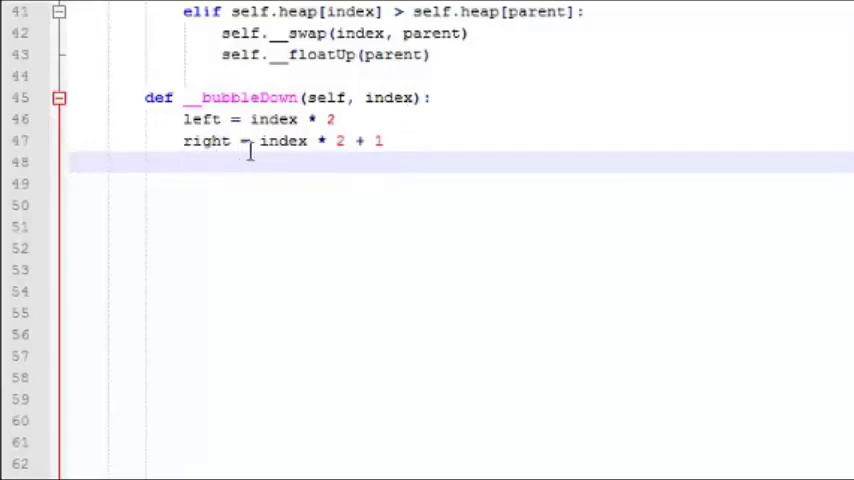
{"action": "mouse_move", "coordinate": [418, 210]}
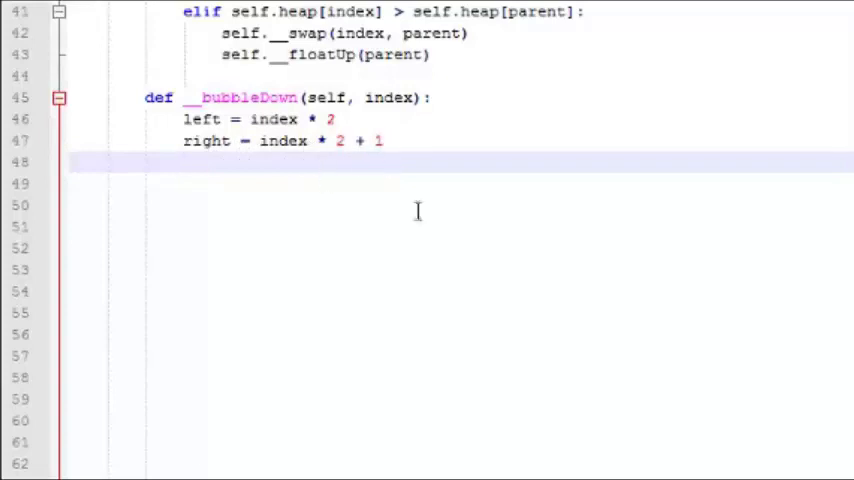
{"action": "type", "text": "largest = index"}
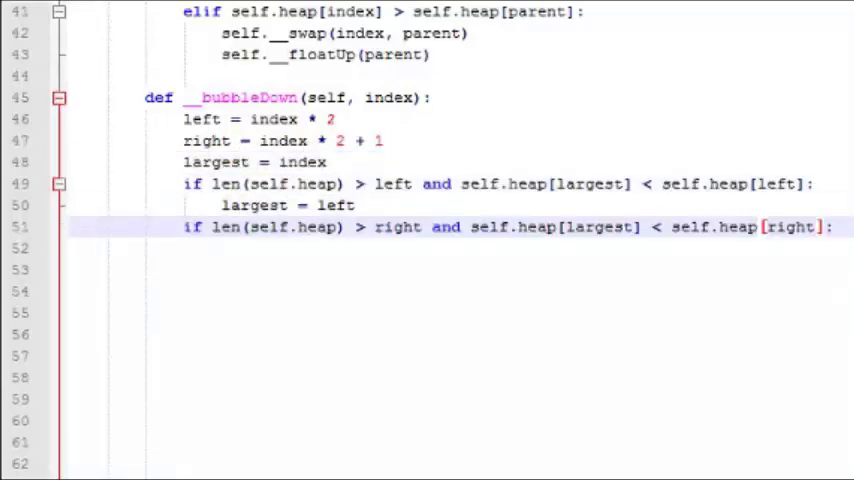
{"action": "type", "text": "largest = right"}
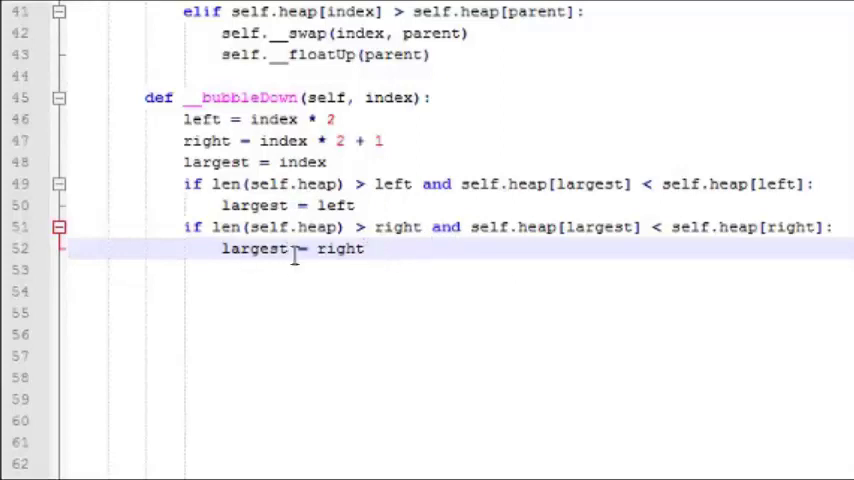
{"action": "mouse_move", "coordinate": [300, 257]}
{"action": "type", "text": "if largest != index:"}
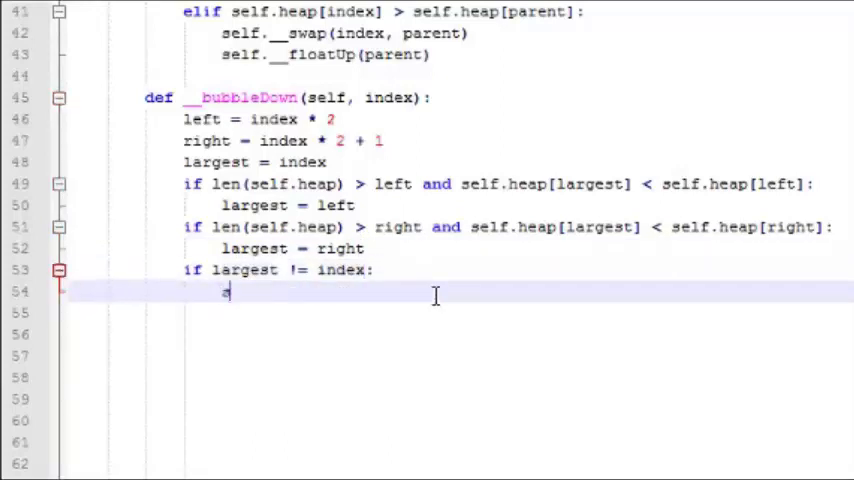
{"action": "type", "text": "self.__swap(index, largest)"}
{"action": "type", "text": "self.__bubbleDown(largest)"}
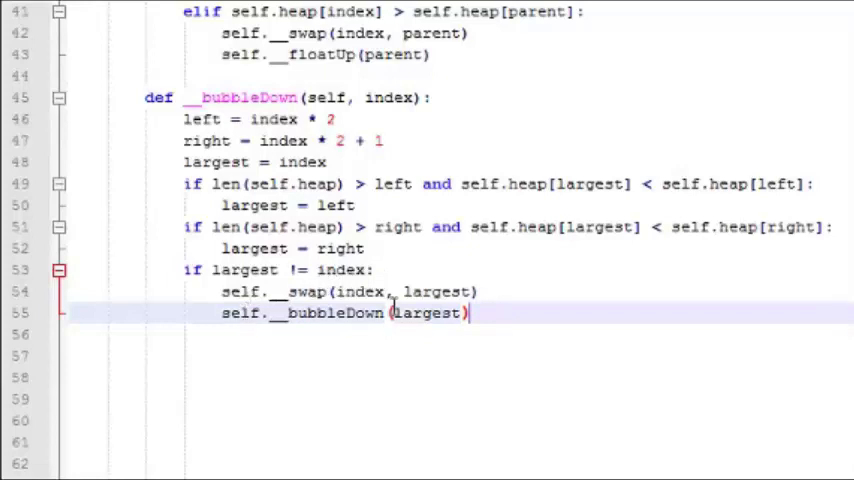
{"action": "mouse_move", "coordinate": [288, 335]}
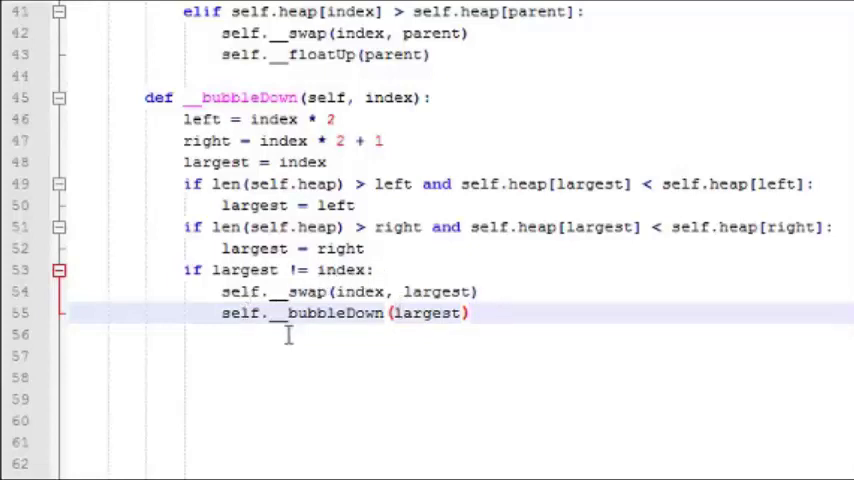
{"action": "mouse_move", "coordinate": [438, 325]}
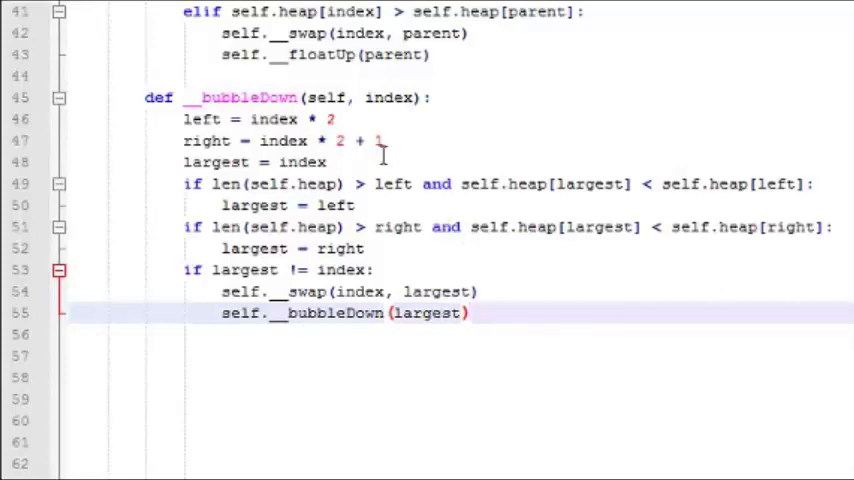
{"action": "mouse_move", "coordinate": [285, 227]}
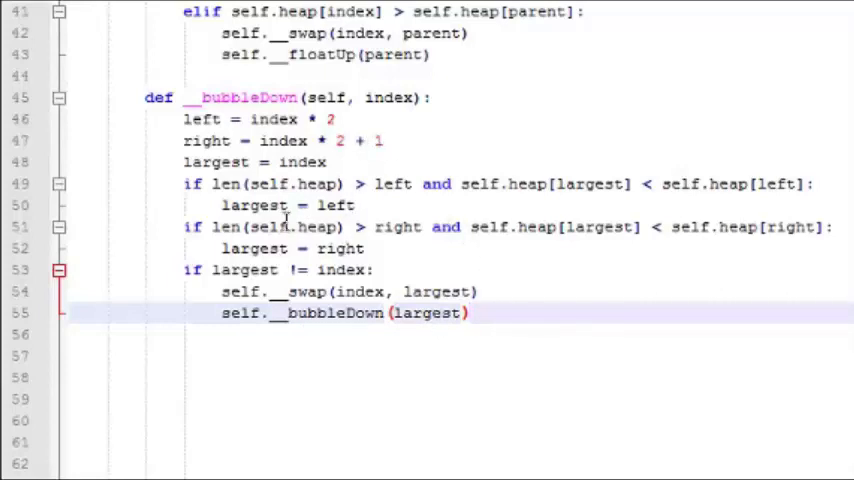
{"action": "left_click", "coordinate": [468, 312]}
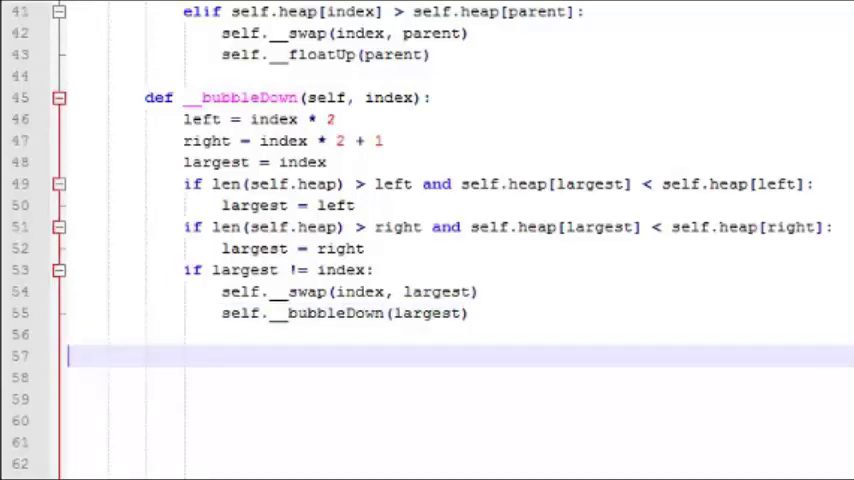
Add test code m = MaxHeap([95, 3, 21]), m.push(10), printing m.heap and m.pop()
{"action": "type", "text": "m = MaxHeap([95, 3, 21])"}
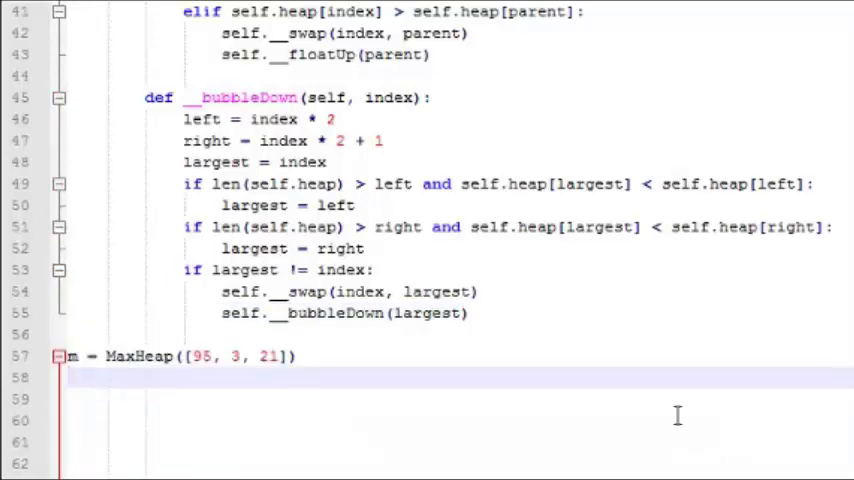
{"action": "left_click", "coordinate": [293, 357]}
{"action": "type", "text": "m"}
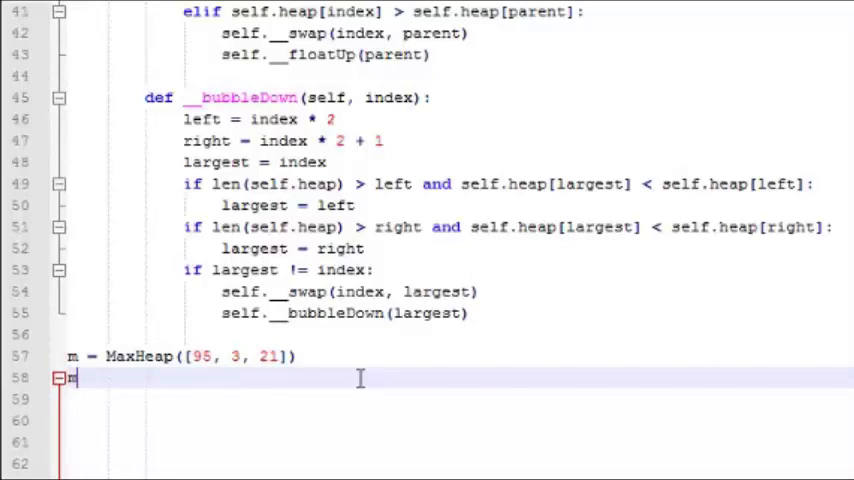
{"action": "type", "text": ".push(10)"}
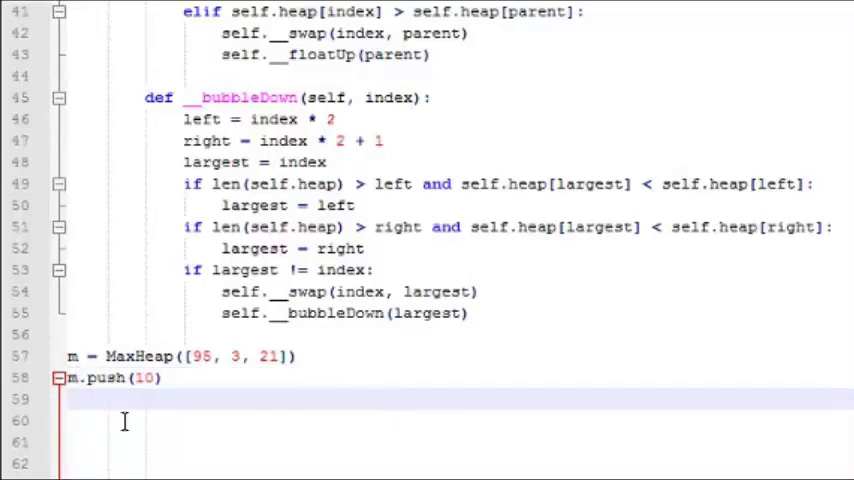
{"action": "type", "text": "print(str(m.heap[0:len(m.heap)]))"}
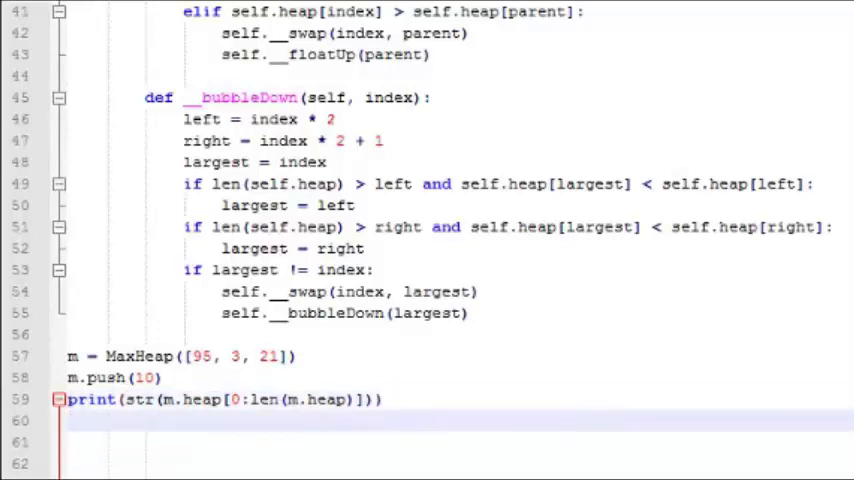
{"action": "type", "text": "print(str(m.pop()))"}
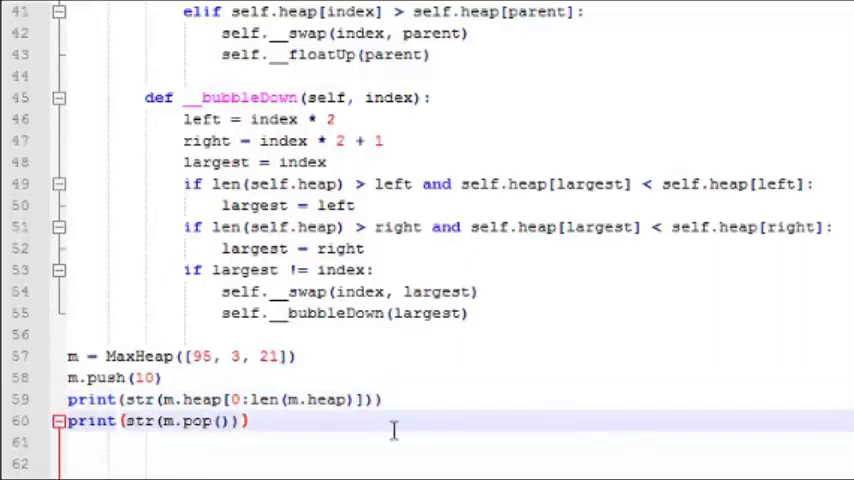